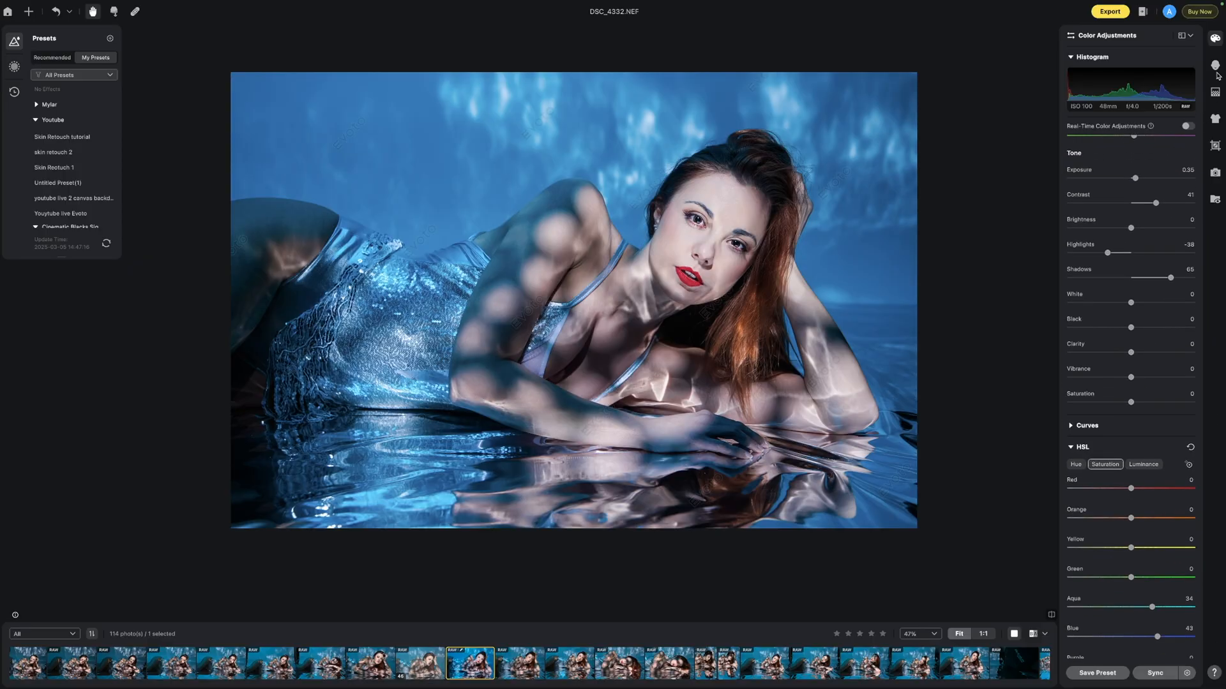
# In Portrait Retouching, add DSC_4333 to the edited portrait's selection to prepare syncing
pyautogui.click(1217, 65)
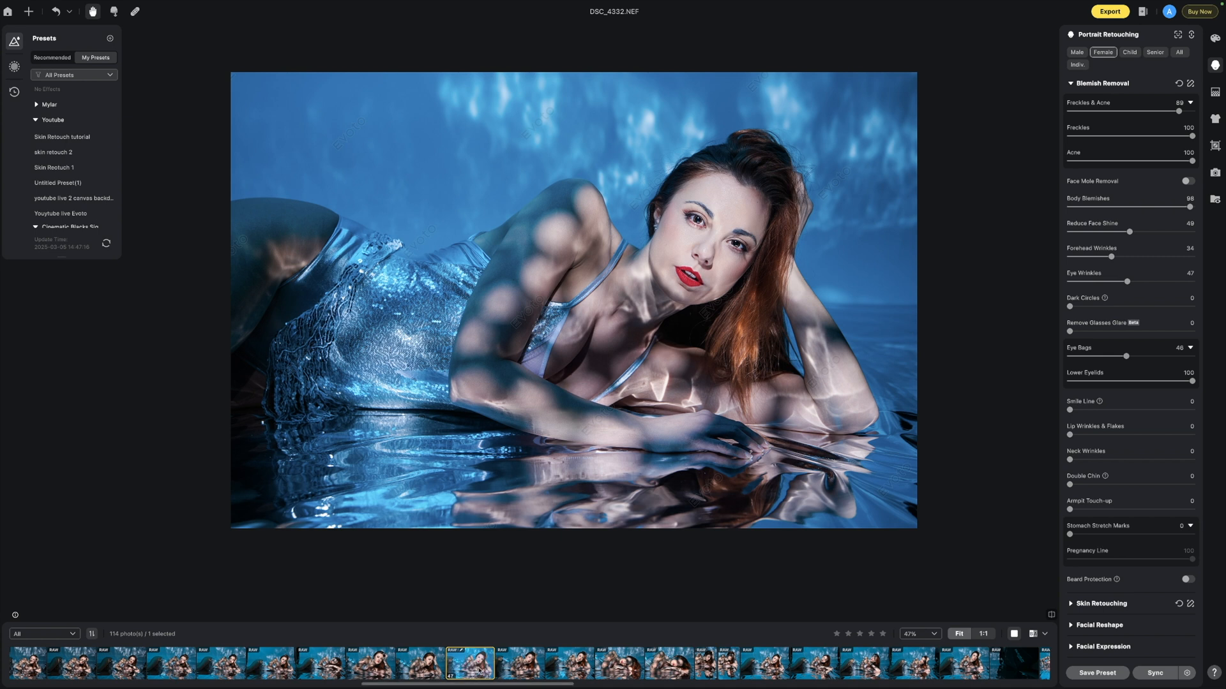
pyautogui.moveTo(520, 665)
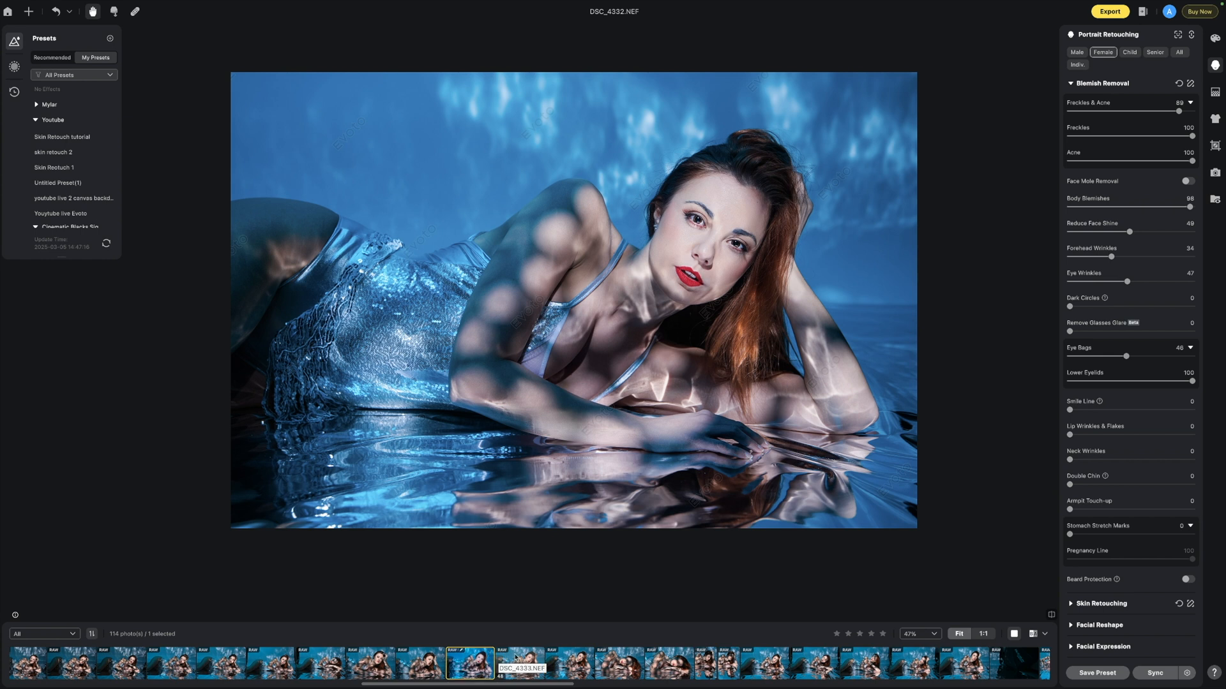
pyautogui.click(521, 664)
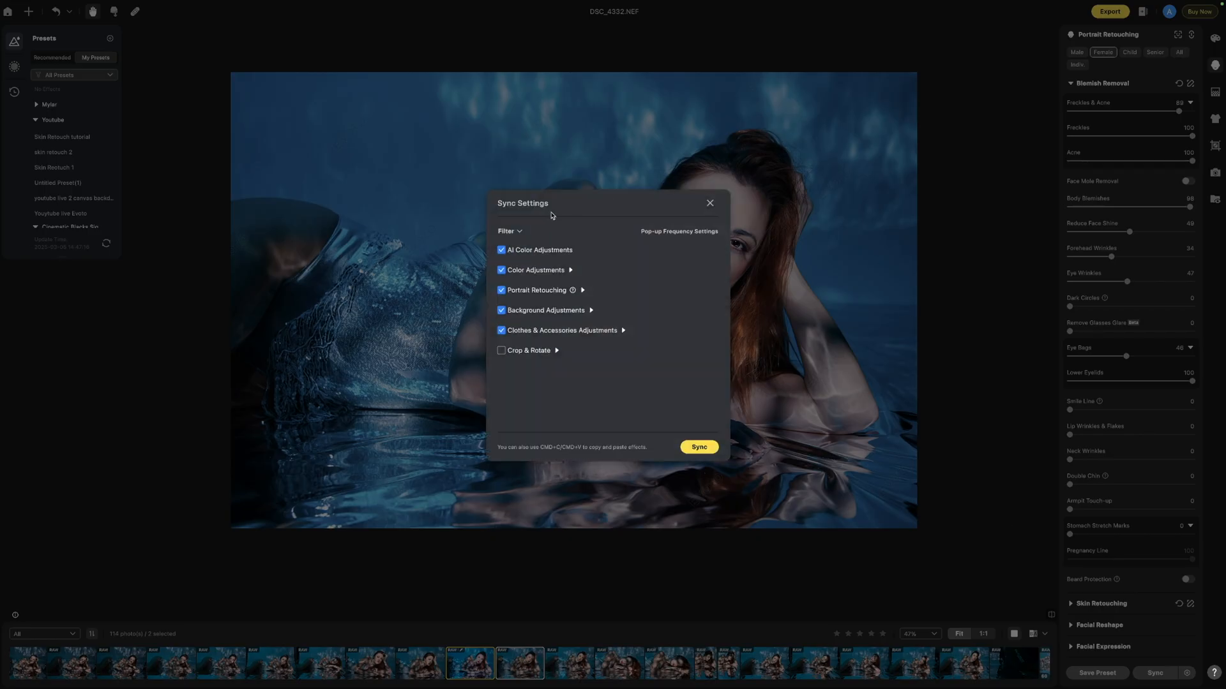
# Expand Color Adjustments and Basic in Sync Settings and confirm curves, HSL, grading, detail, grain are ticked
pyautogui.click(570, 270)
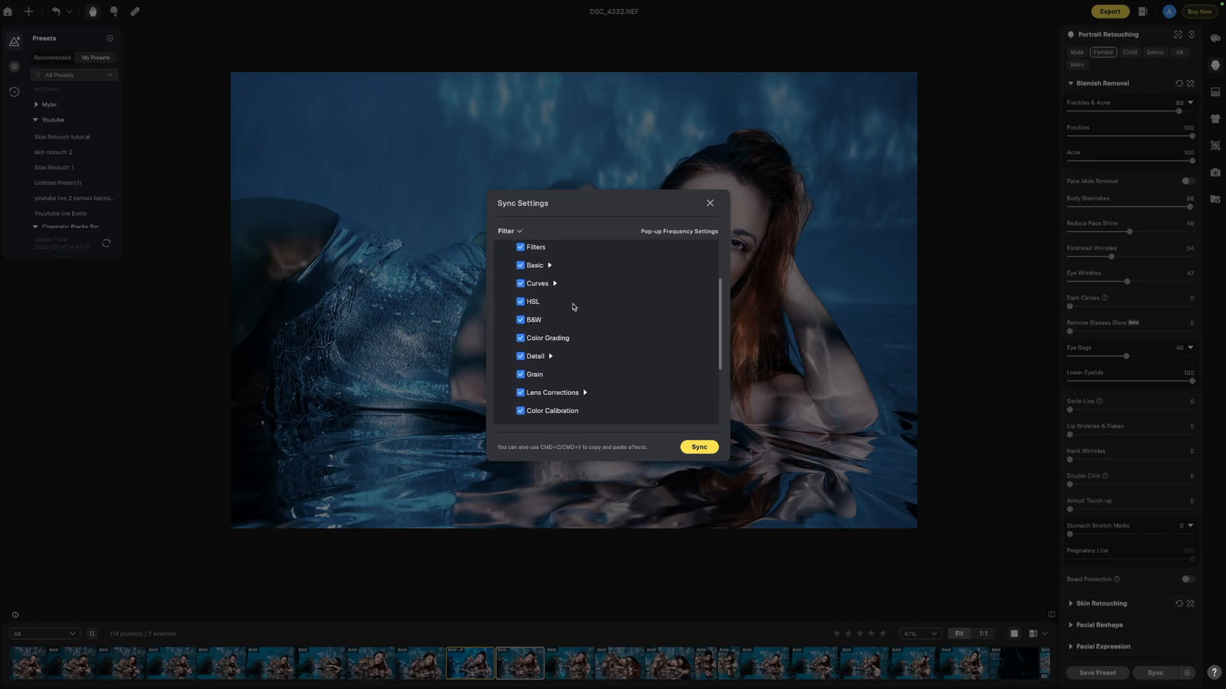
pyautogui.click(549, 265)
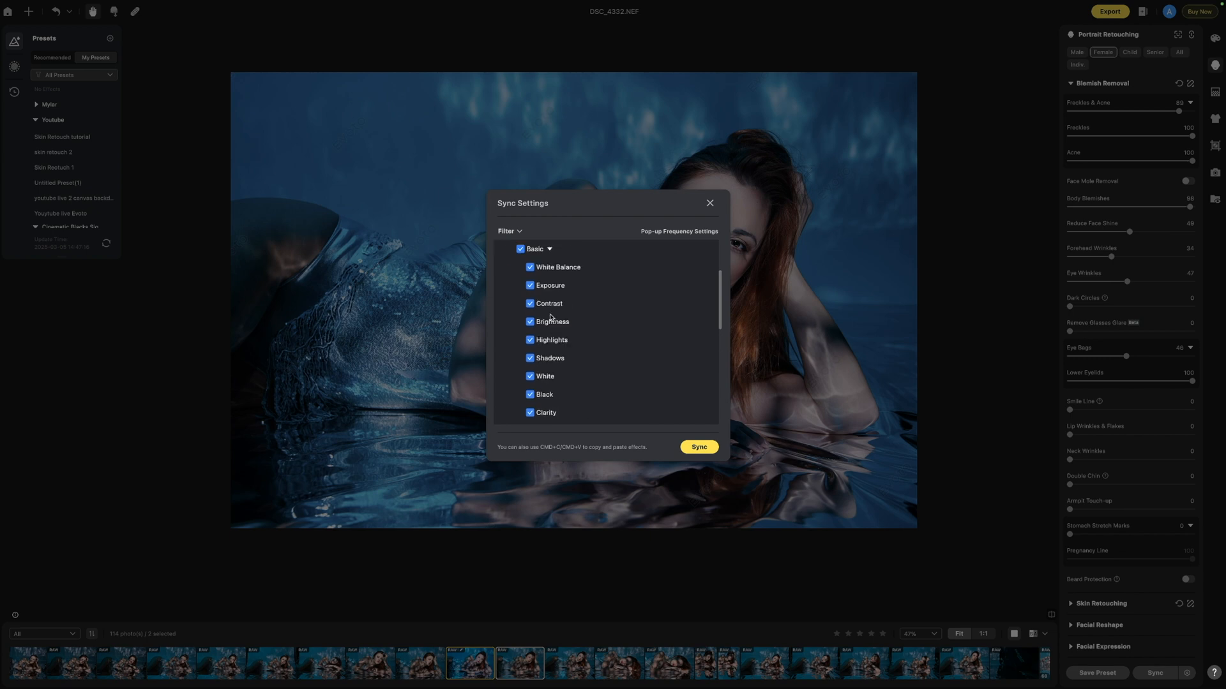
pyautogui.scroll(-3)
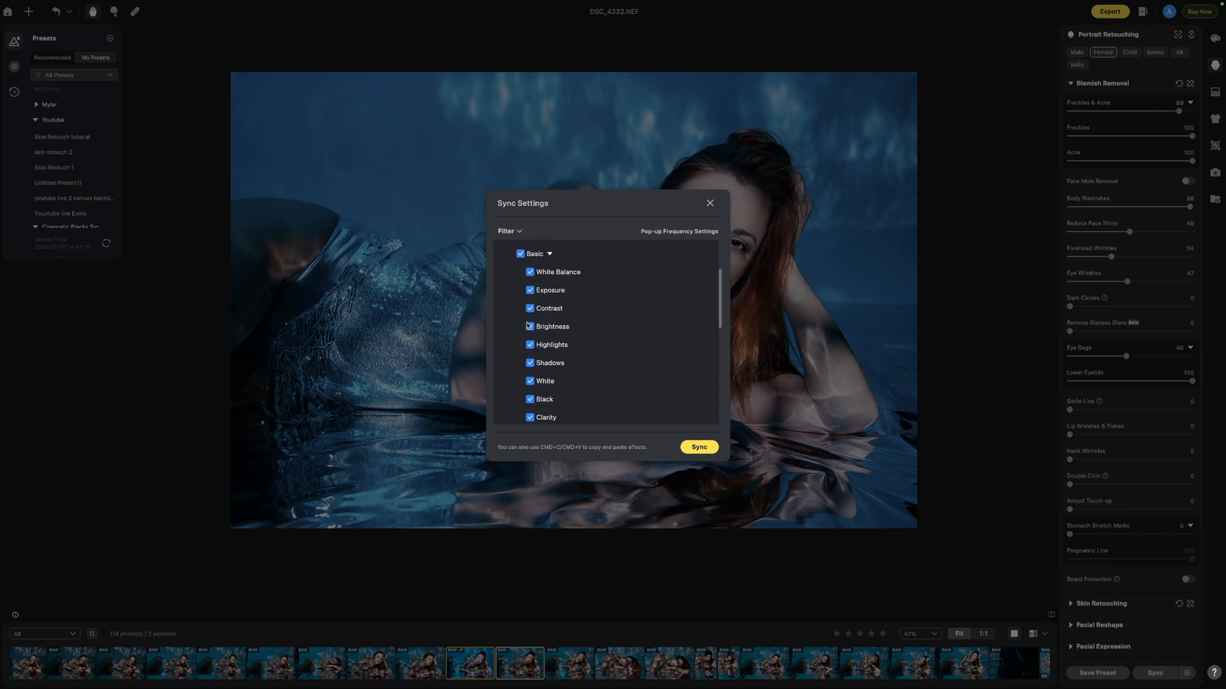
pyautogui.click(529, 307)
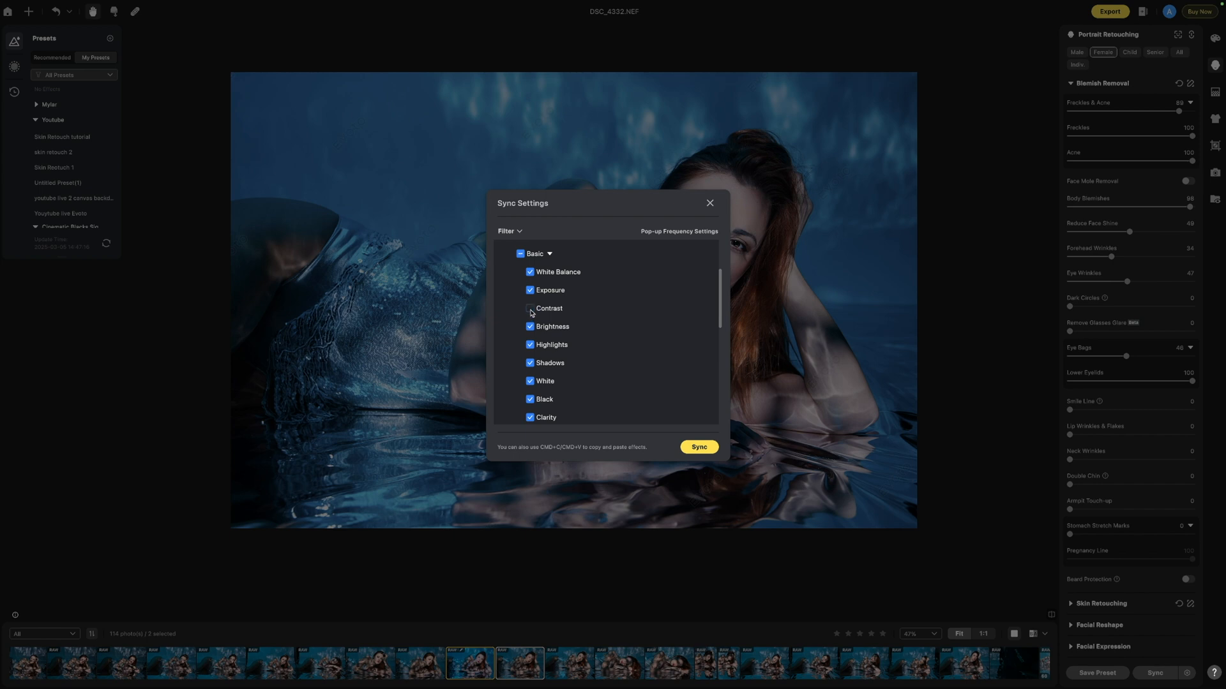
pyautogui.scroll(-3)
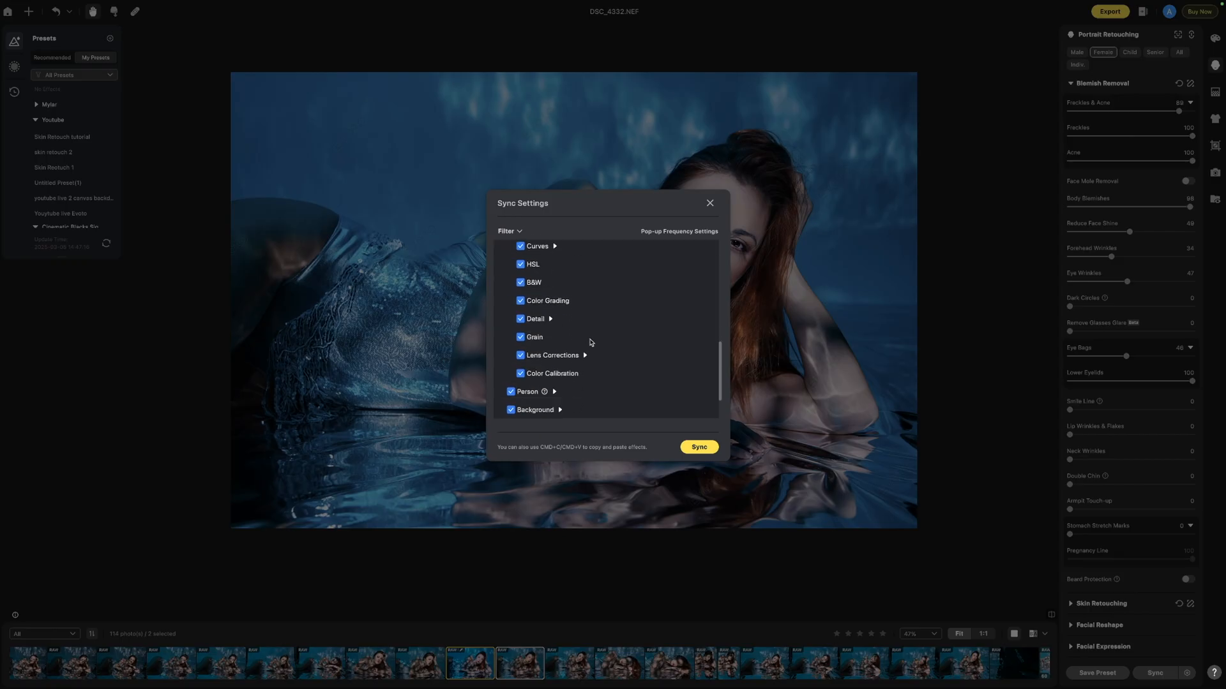
# Sync the edits onto DSC_4333 and lower its brightness to -12
pyautogui.click(697, 446)
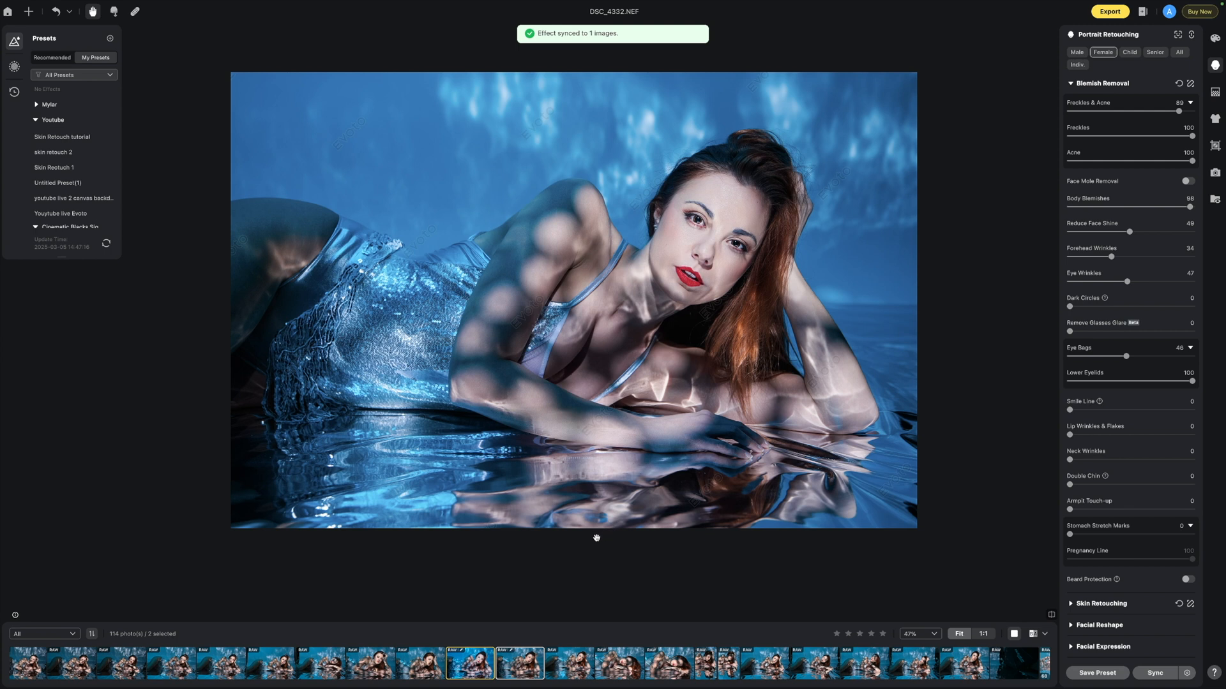
pyautogui.moveTo(560, 168)
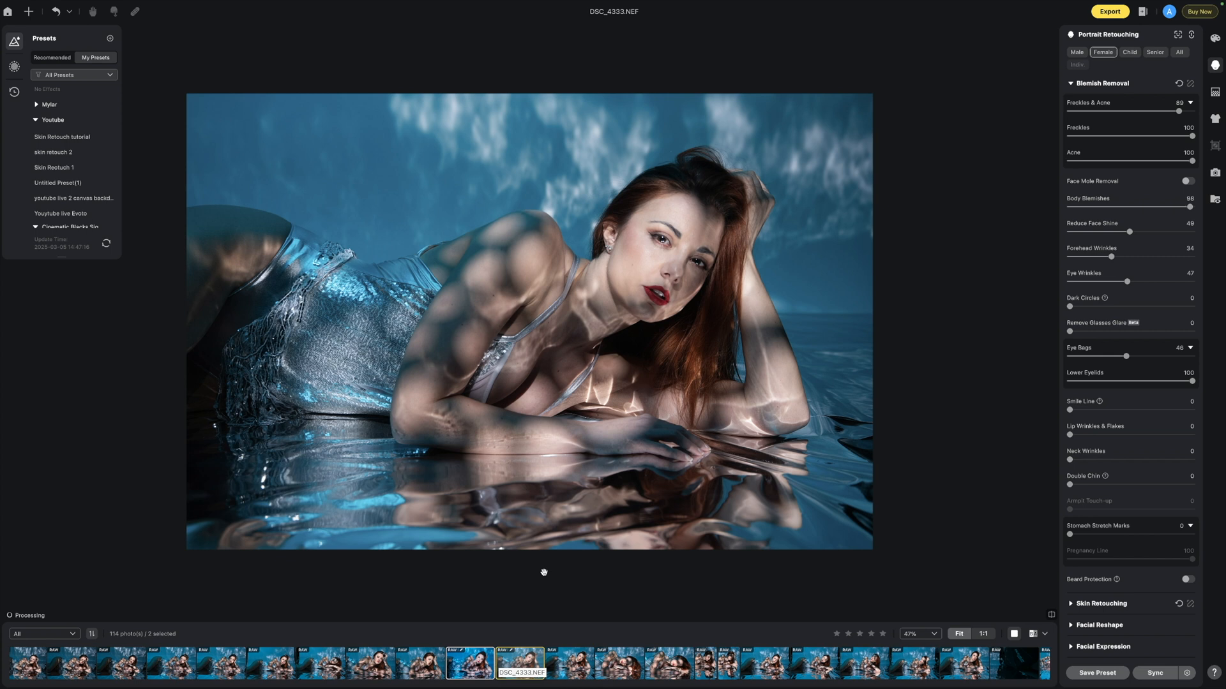
pyautogui.moveTo(234, 546)
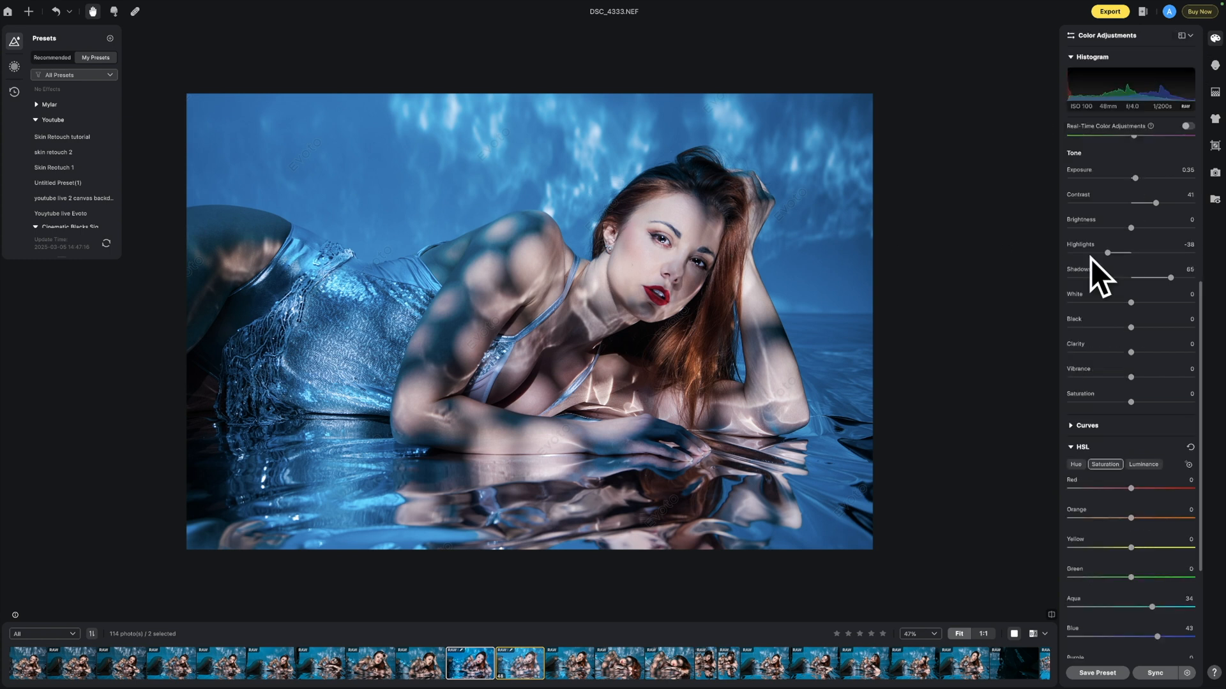
pyautogui.moveTo(1152, 227); pyautogui.dragTo(1124, 227)
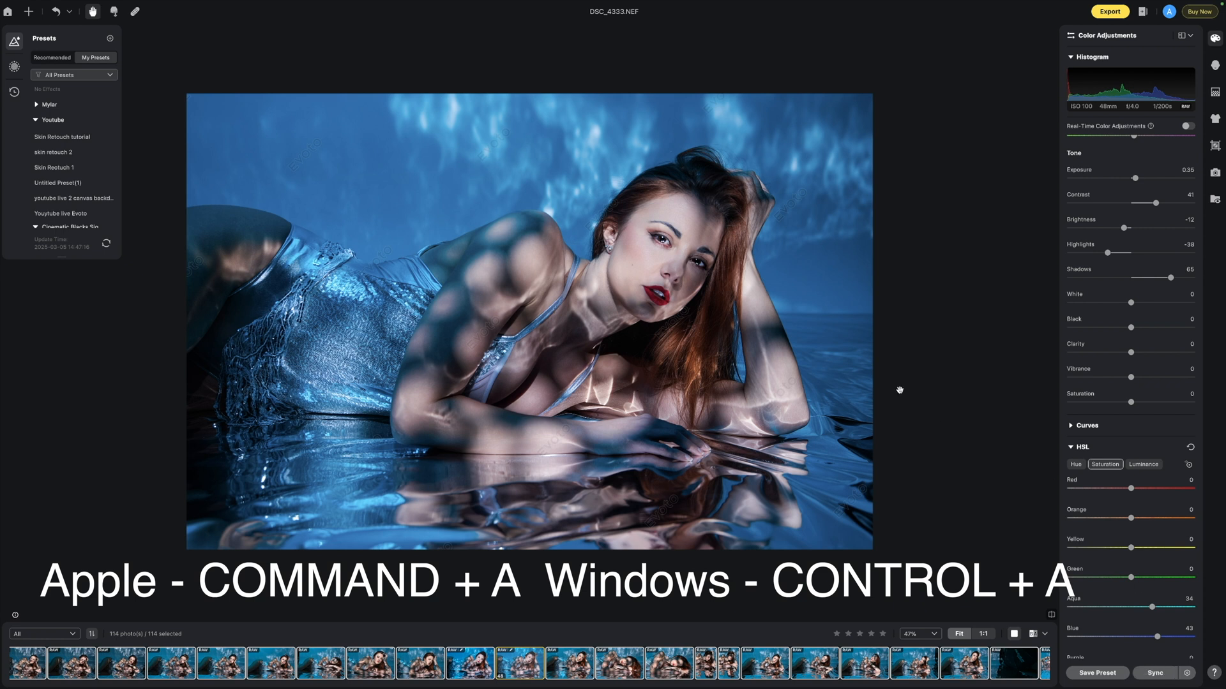
# Open DSC_4286 and raise its brightness to 17
pyautogui.click(1155, 673)
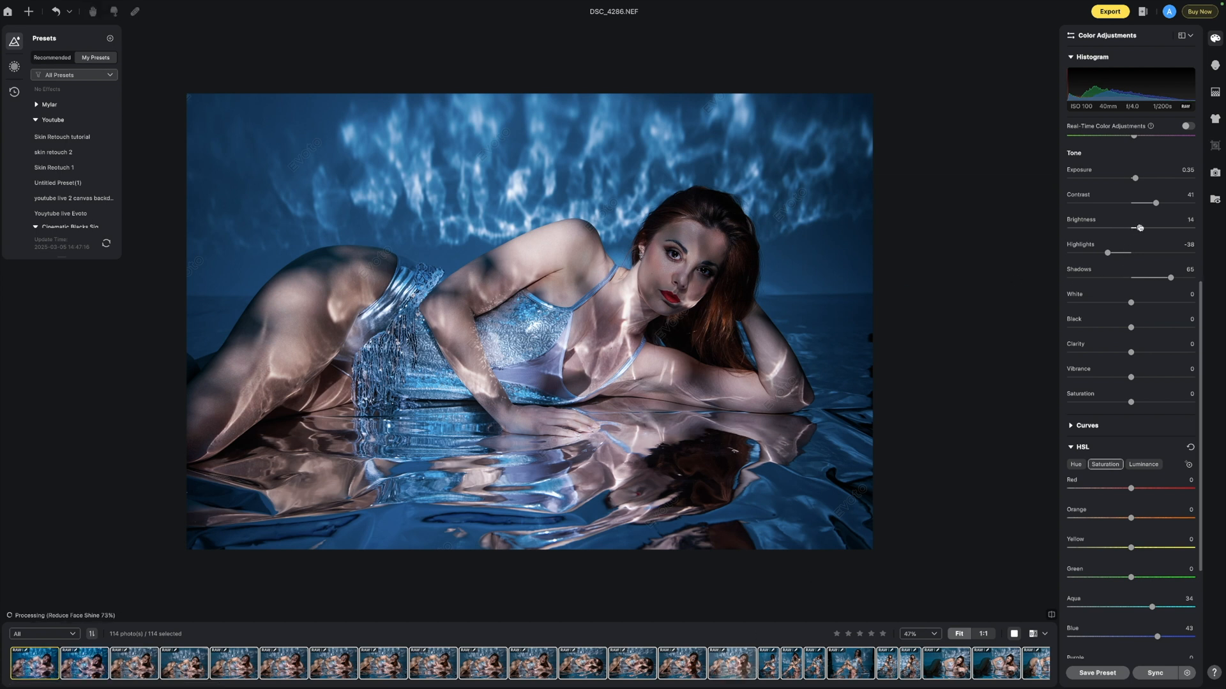
pyautogui.moveTo(1133, 228); pyautogui.dragTo(1141, 227)
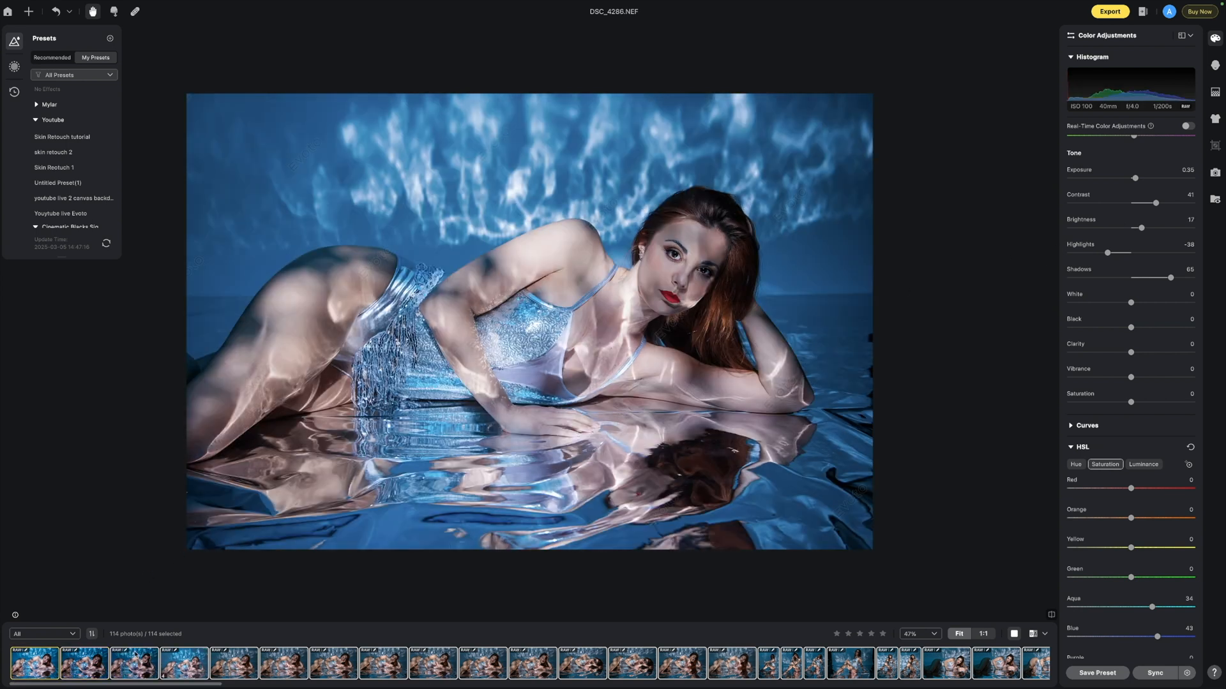
# Sync DSC_4286's edits across the 11 selected Mylar photos, then view DSC_4287
pyautogui.click(33, 663)
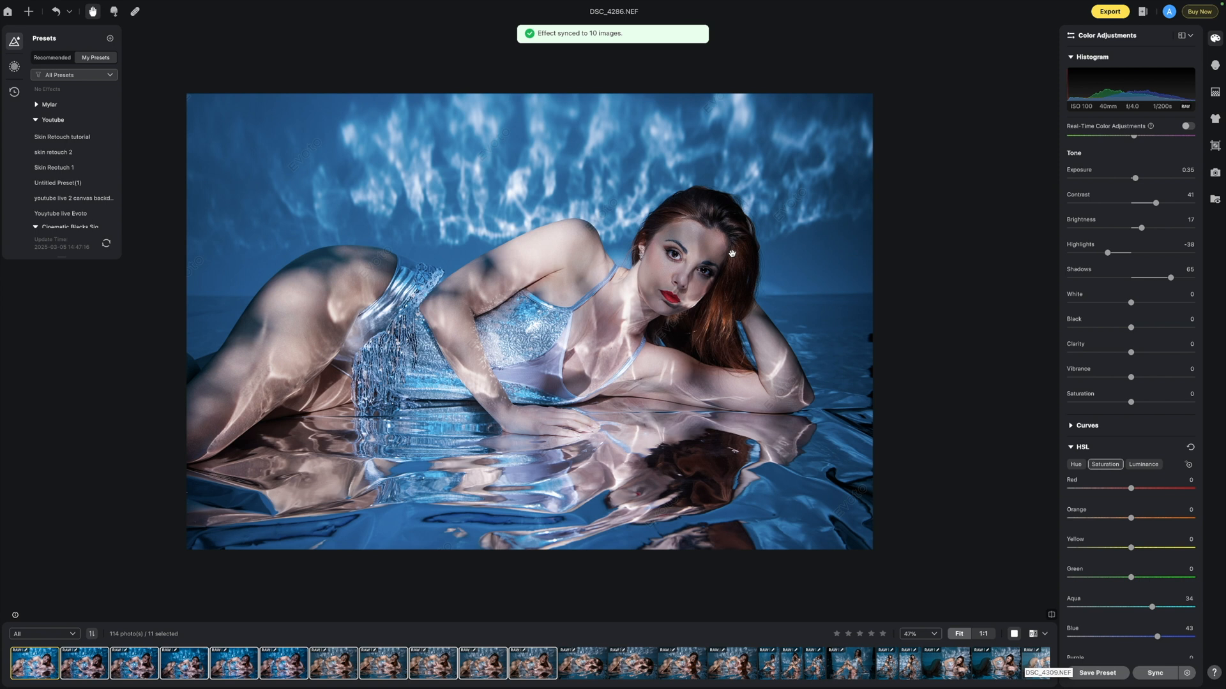
pyautogui.moveTo(147, 443)
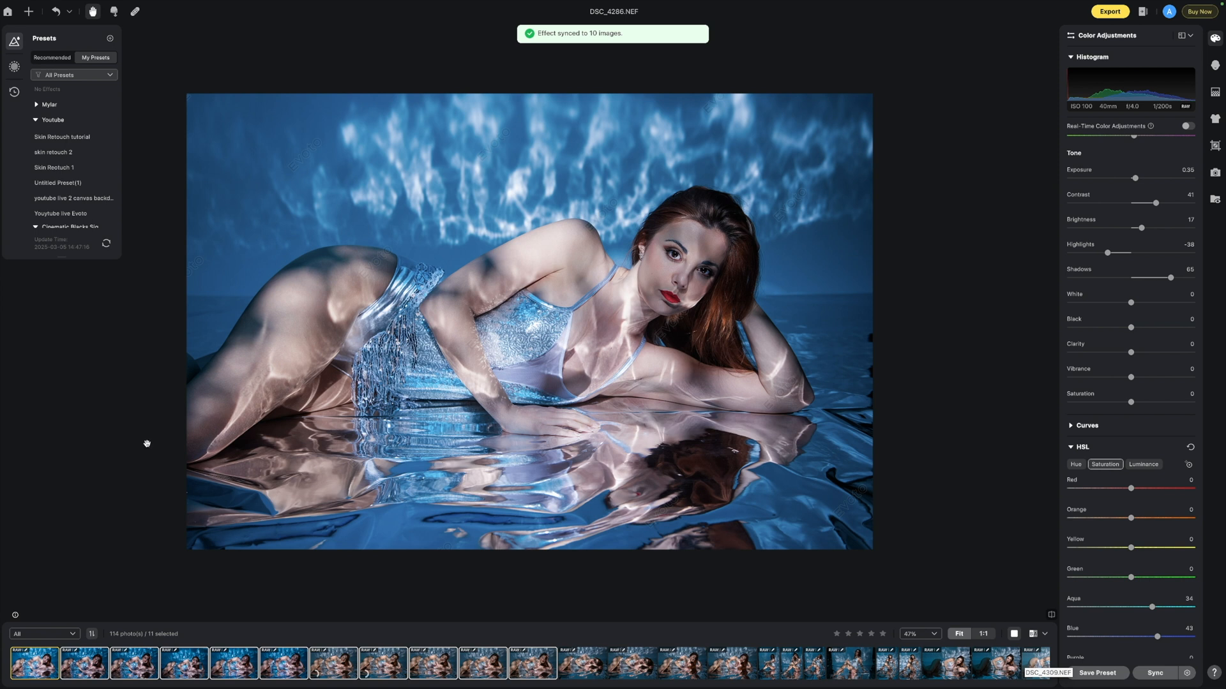
pyautogui.click(83, 663)
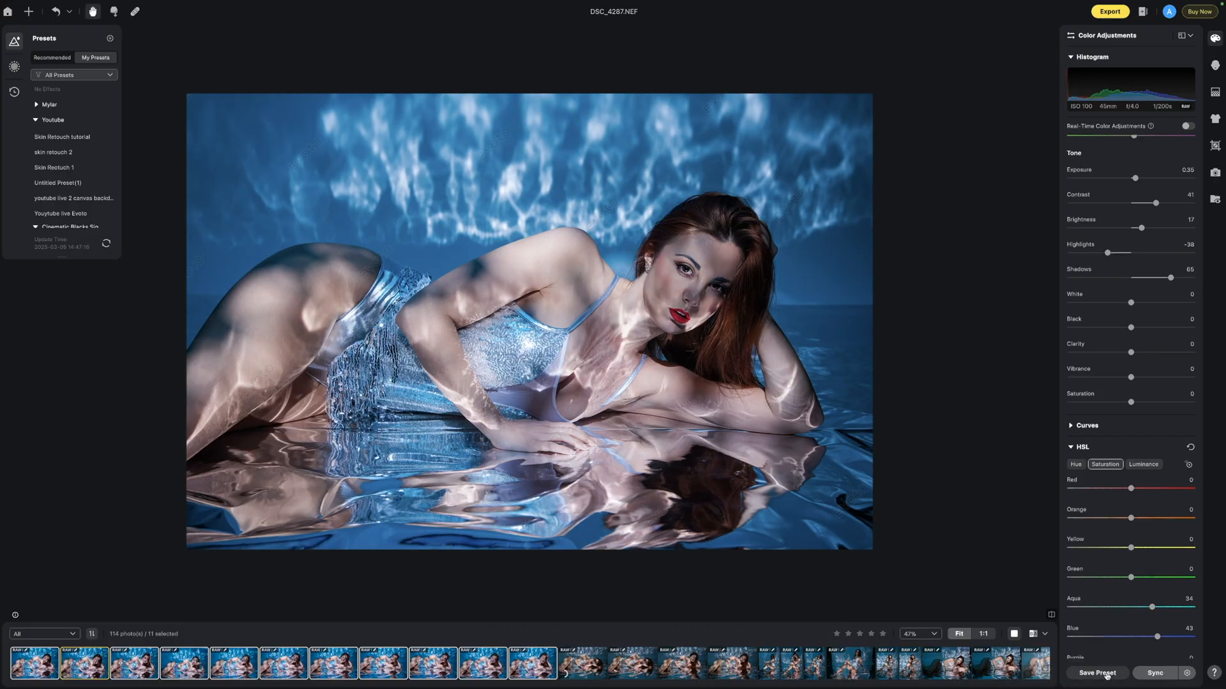
# Save the current edits as preset 'Mylar batch editing preset' in group Mylar
pyautogui.click(1096, 673)
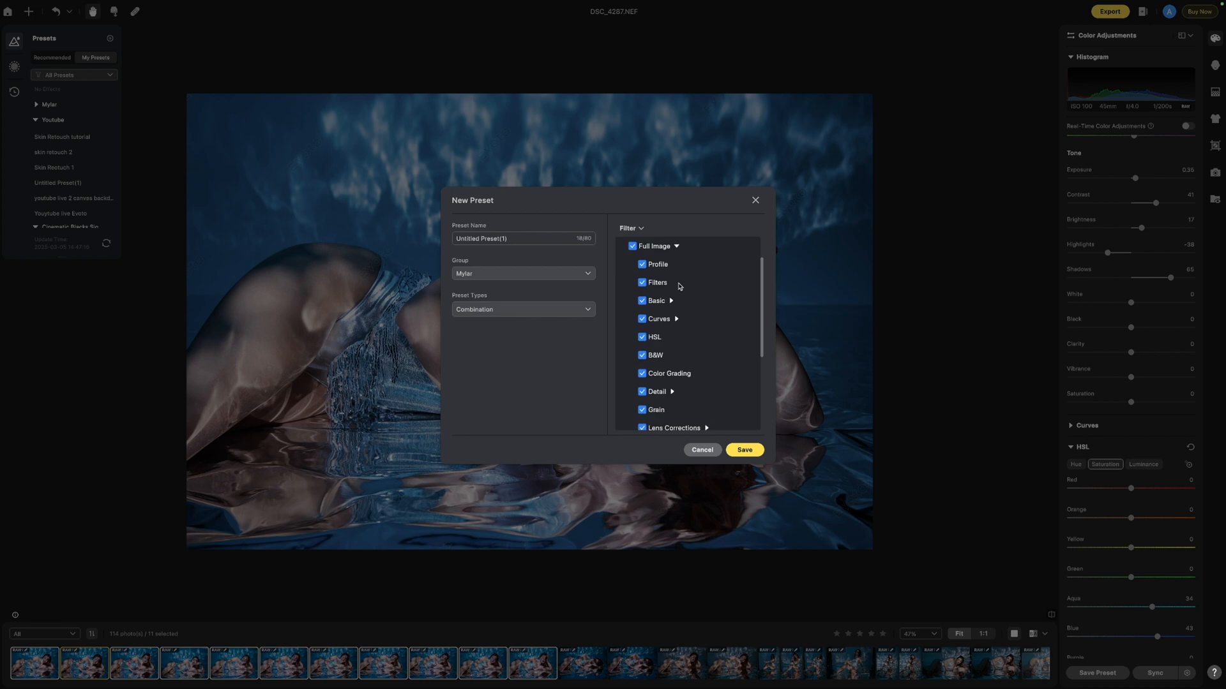
pyautogui.click(522, 238)
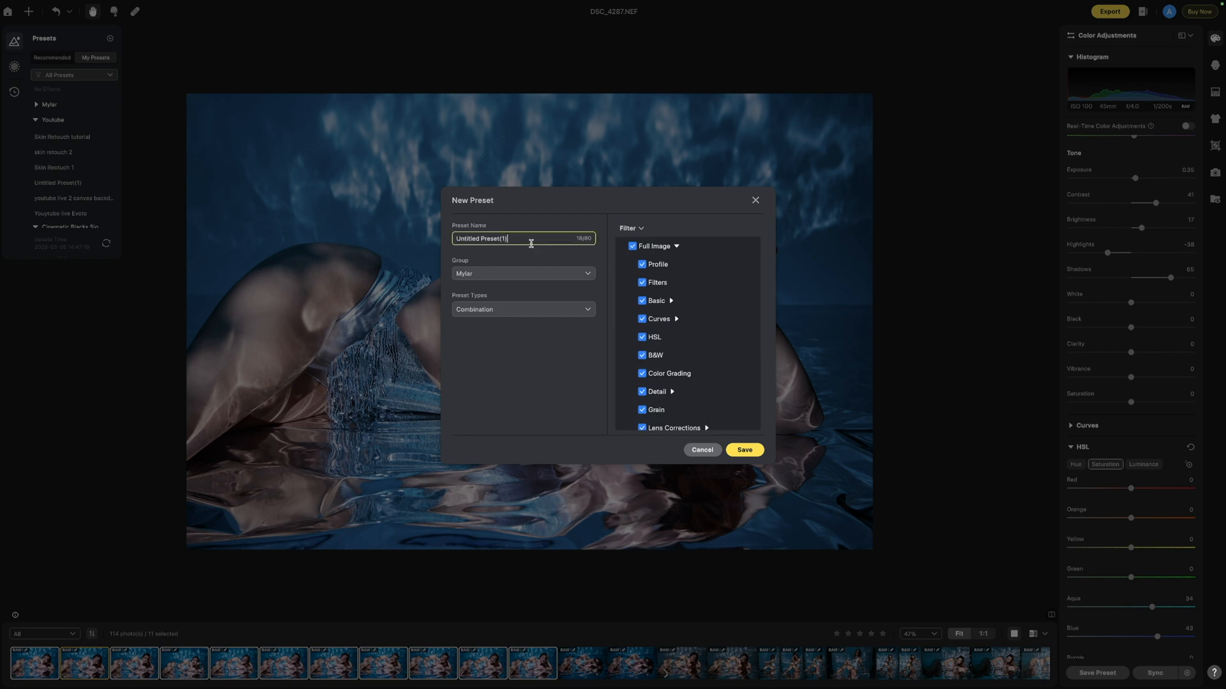
pyautogui.moveTo(490, 278)
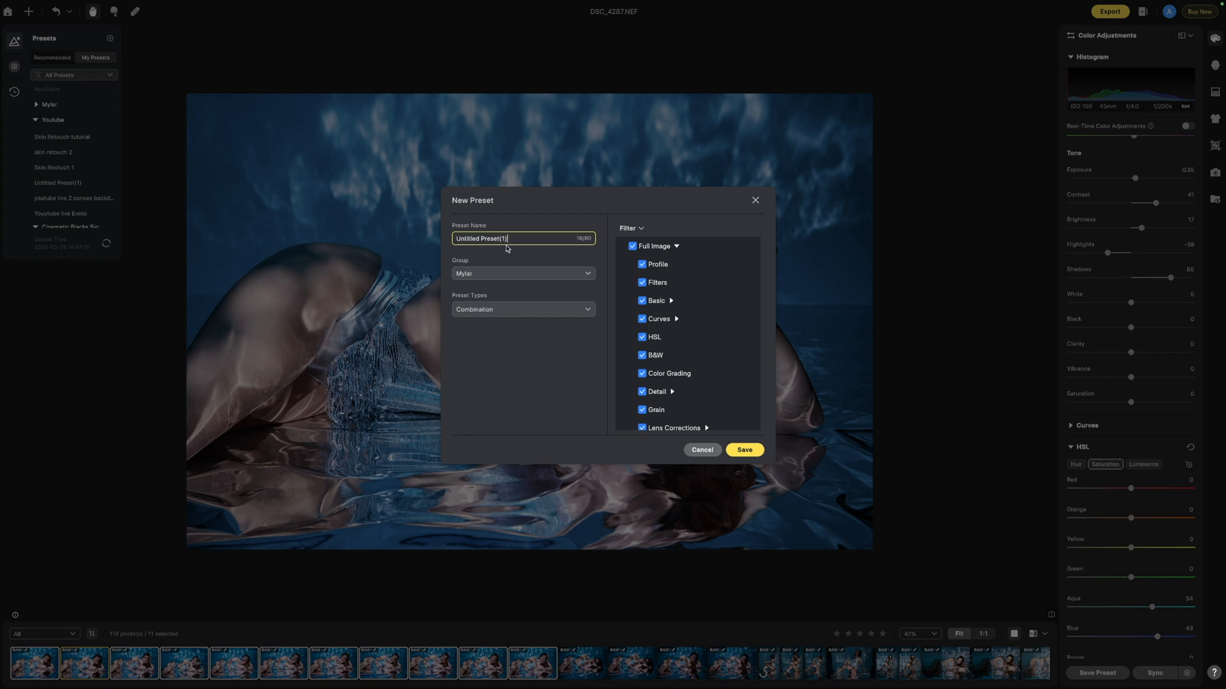
pyautogui.write('Mylar batch editing preset')
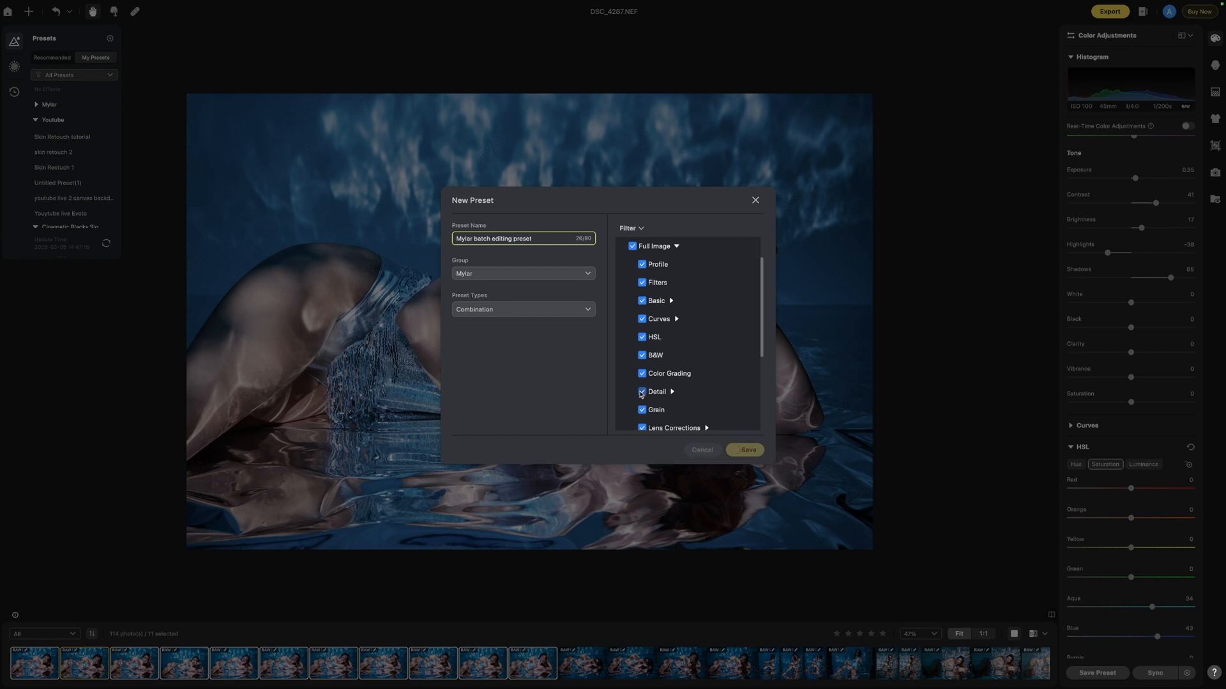
pyautogui.click(743, 450)
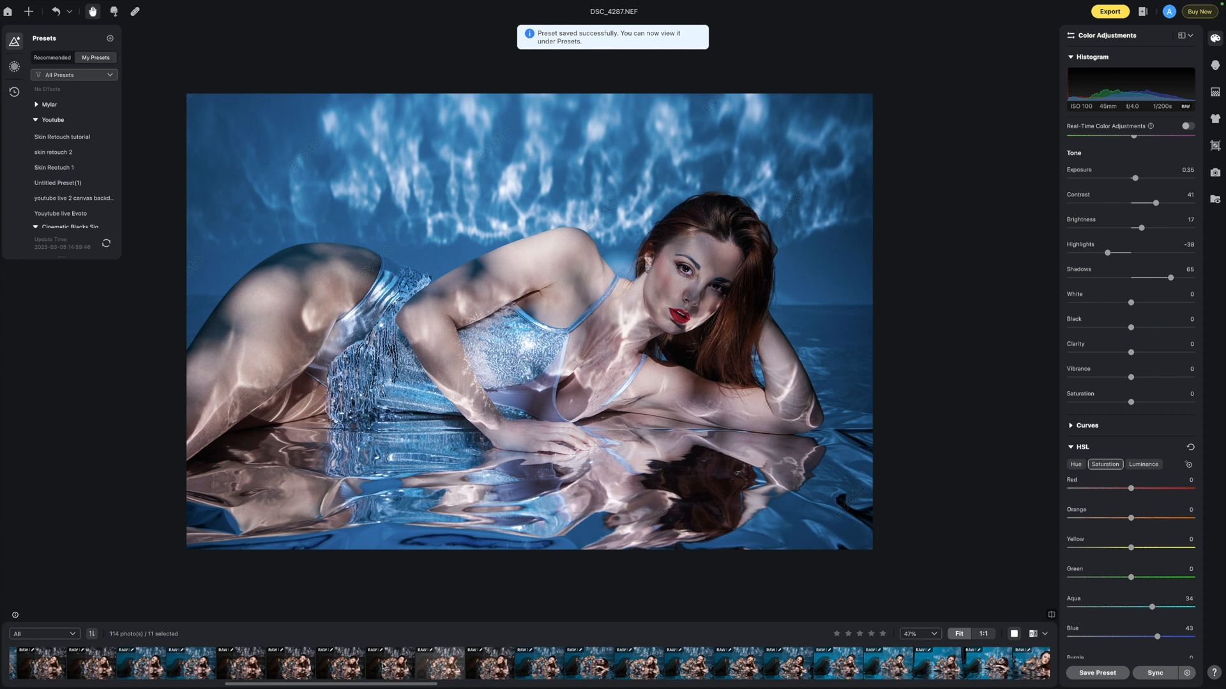
# Open DSC_4314, adjust its brightness, and apply the 'Mylar batch editing preset'
pyautogui.click(240, 663)
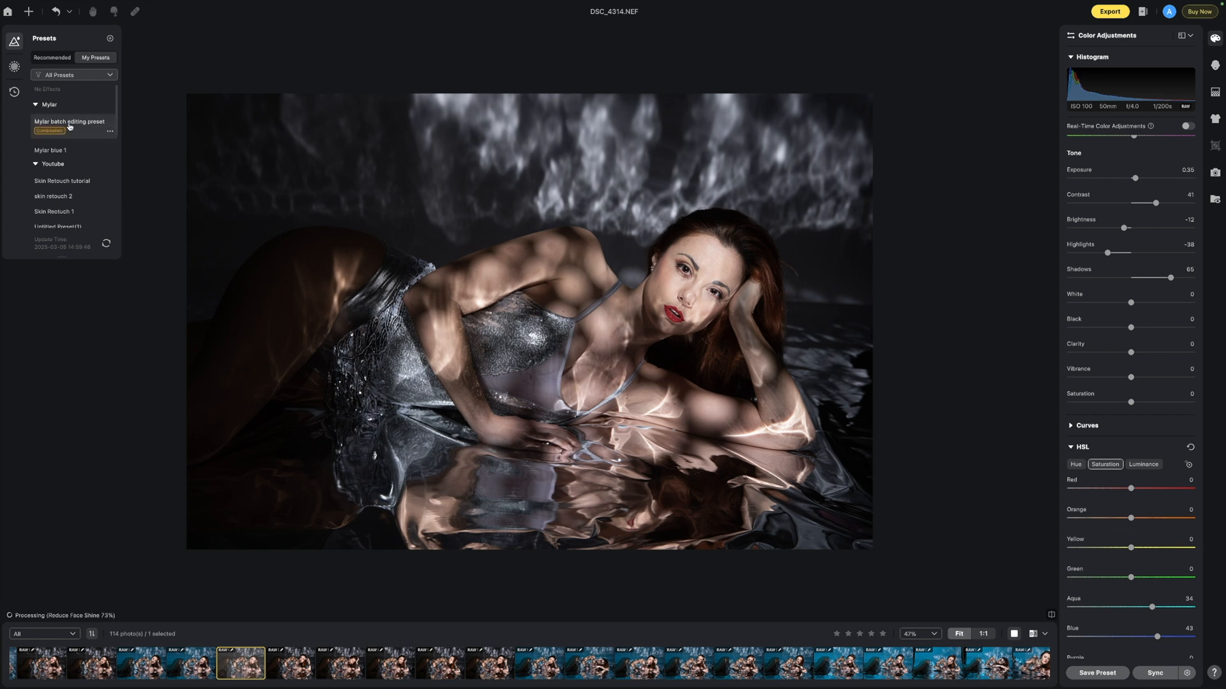
pyautogui.moveTo(1126, 228); pyautogui.dragTo(1141, 227)
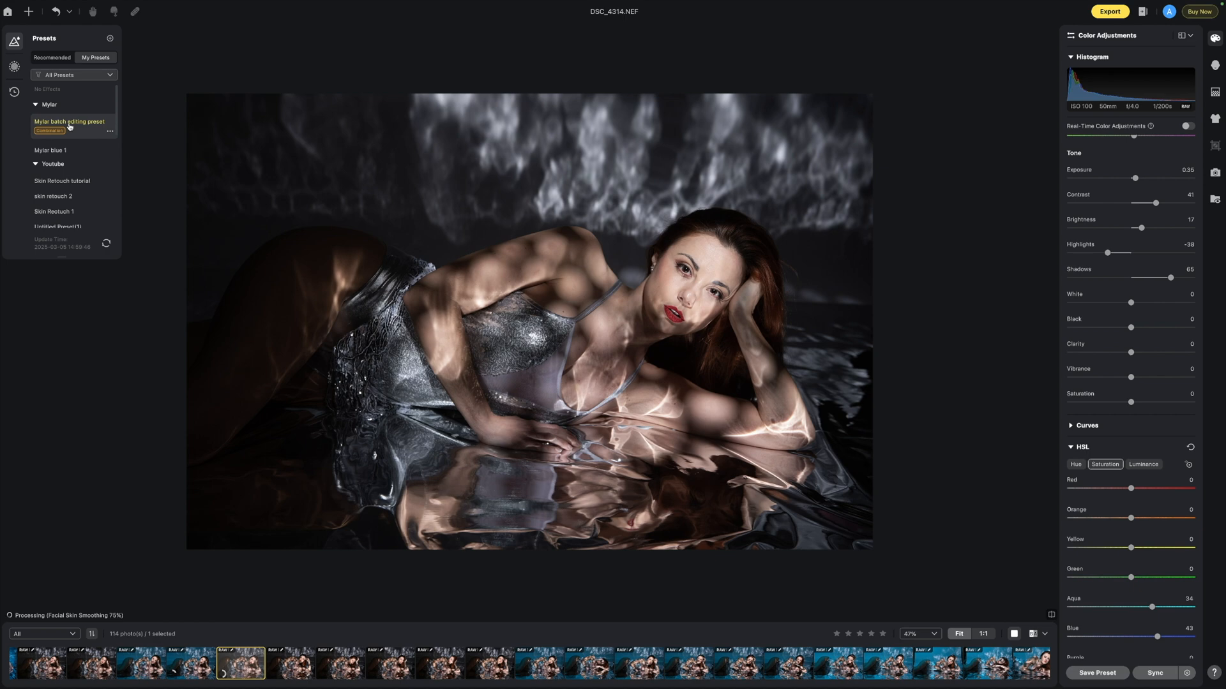
pyautogui.click(69, 125)
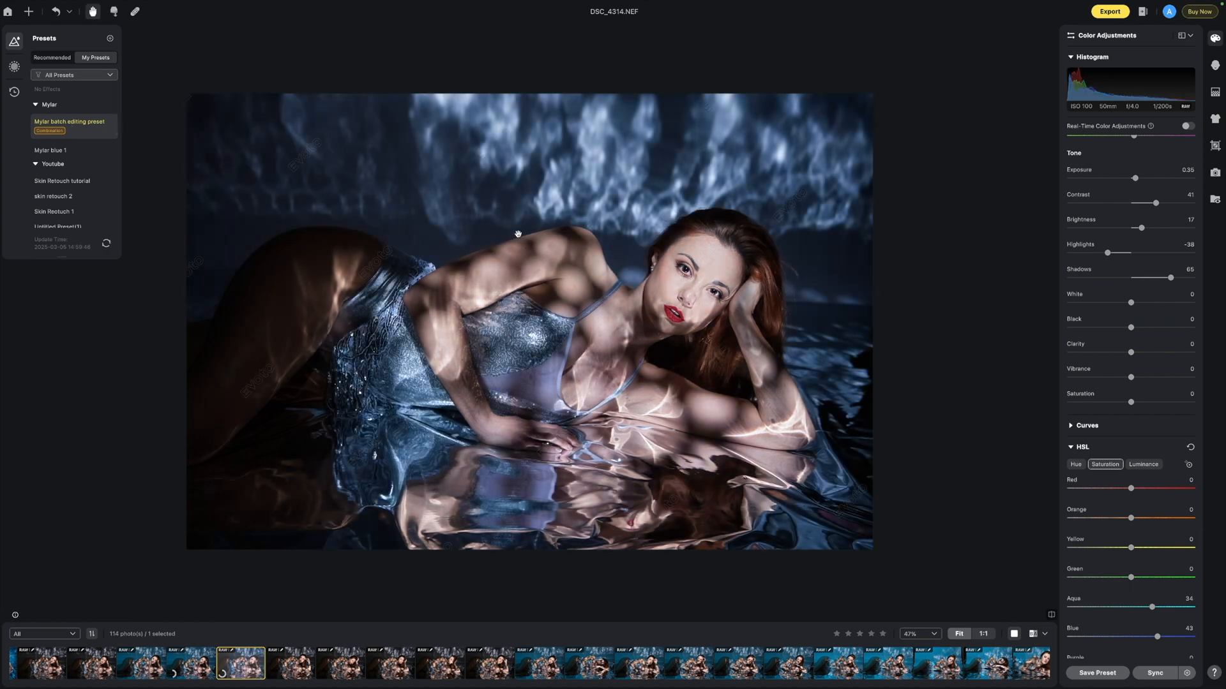